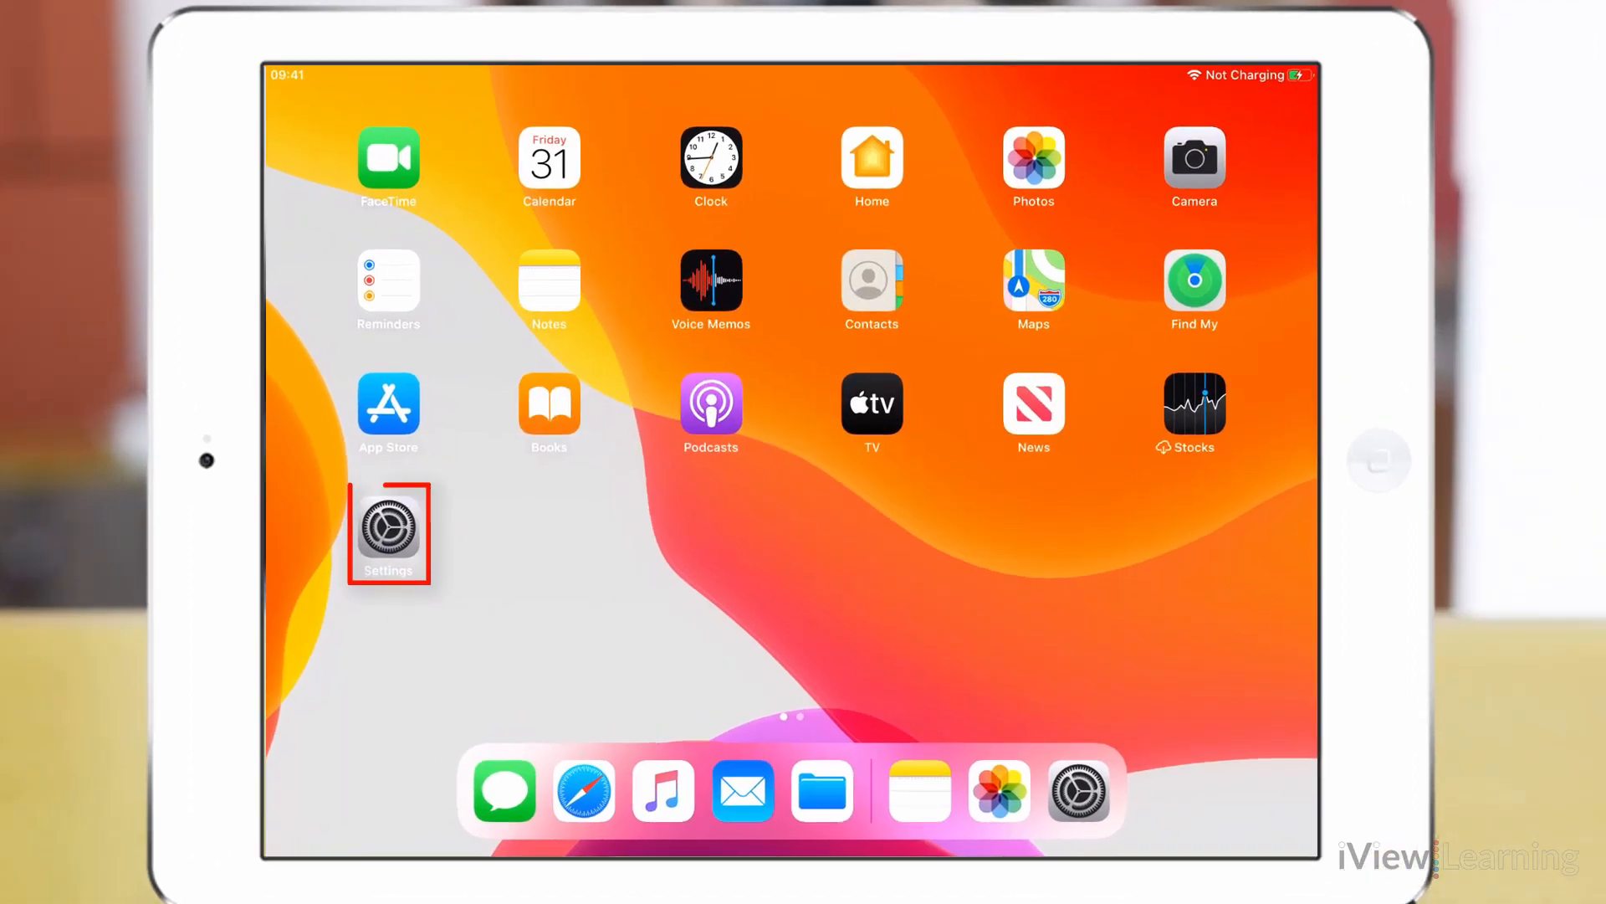
Launch Settings from the Home Screen, landing on the General page
click(386, 530)
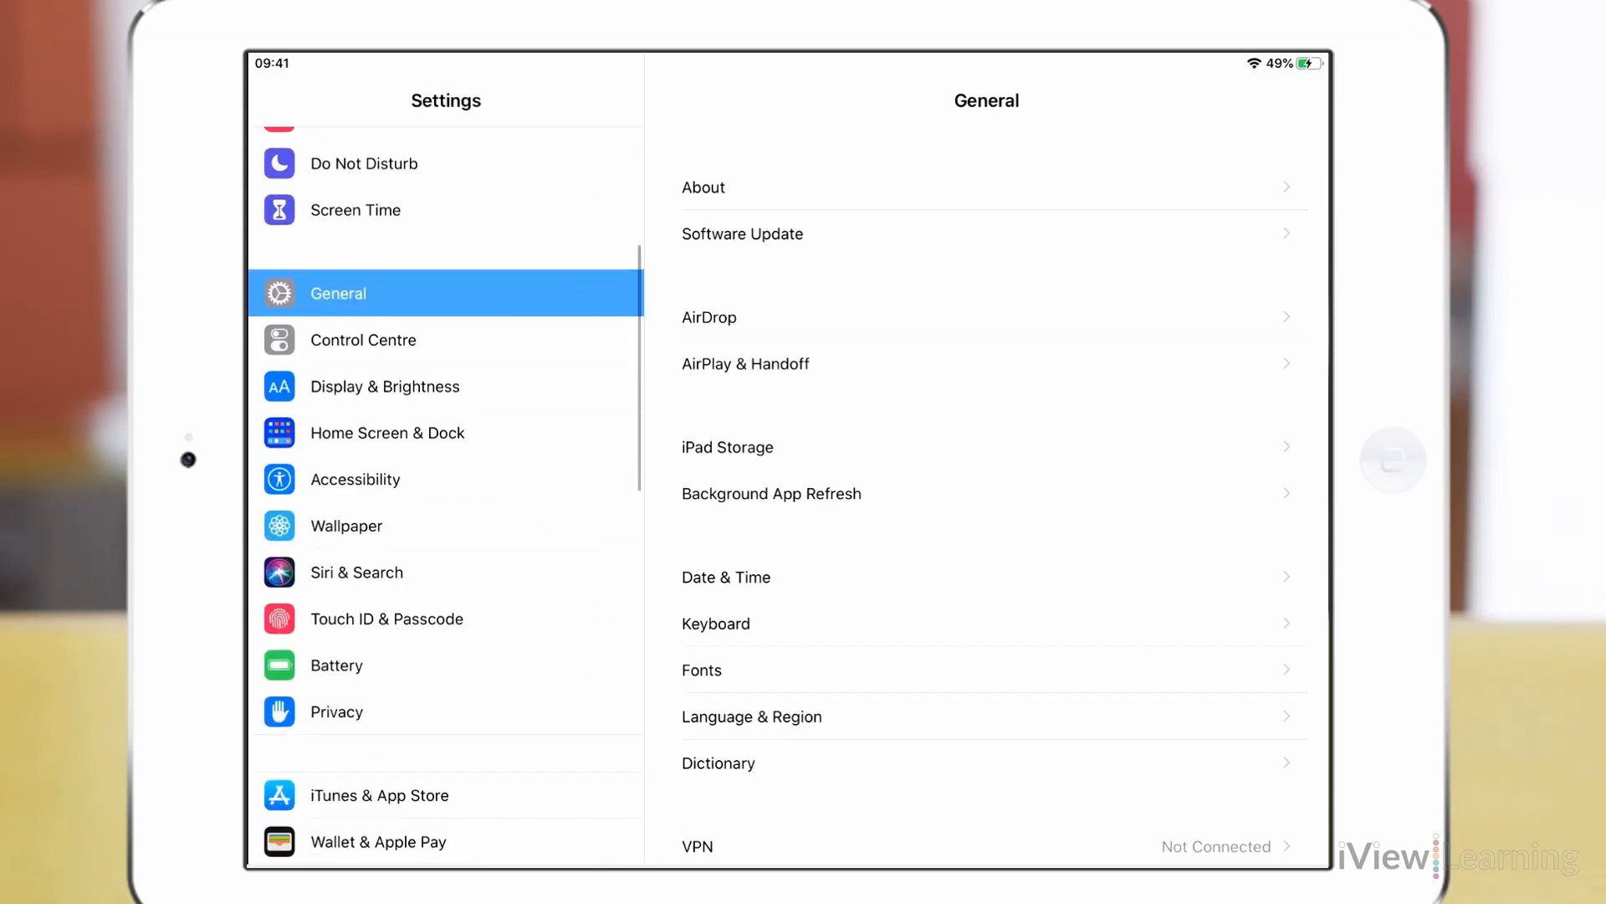
Switch Zoom on under Accessibility > Vision so the magnifying window appears
click(355, 479)
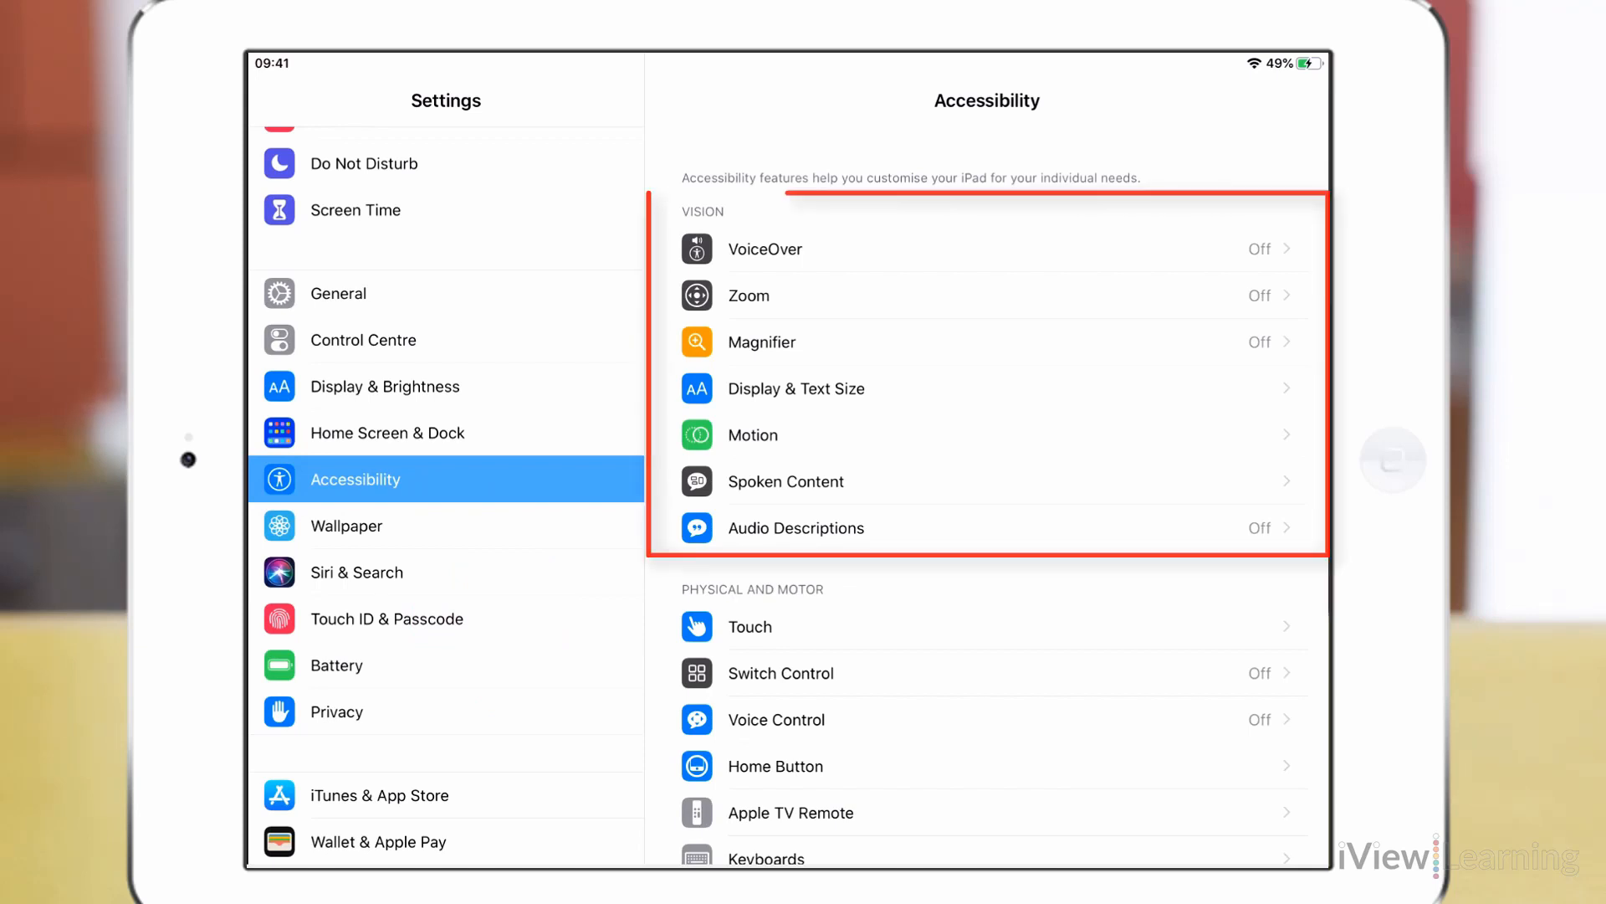
click(810, 296)
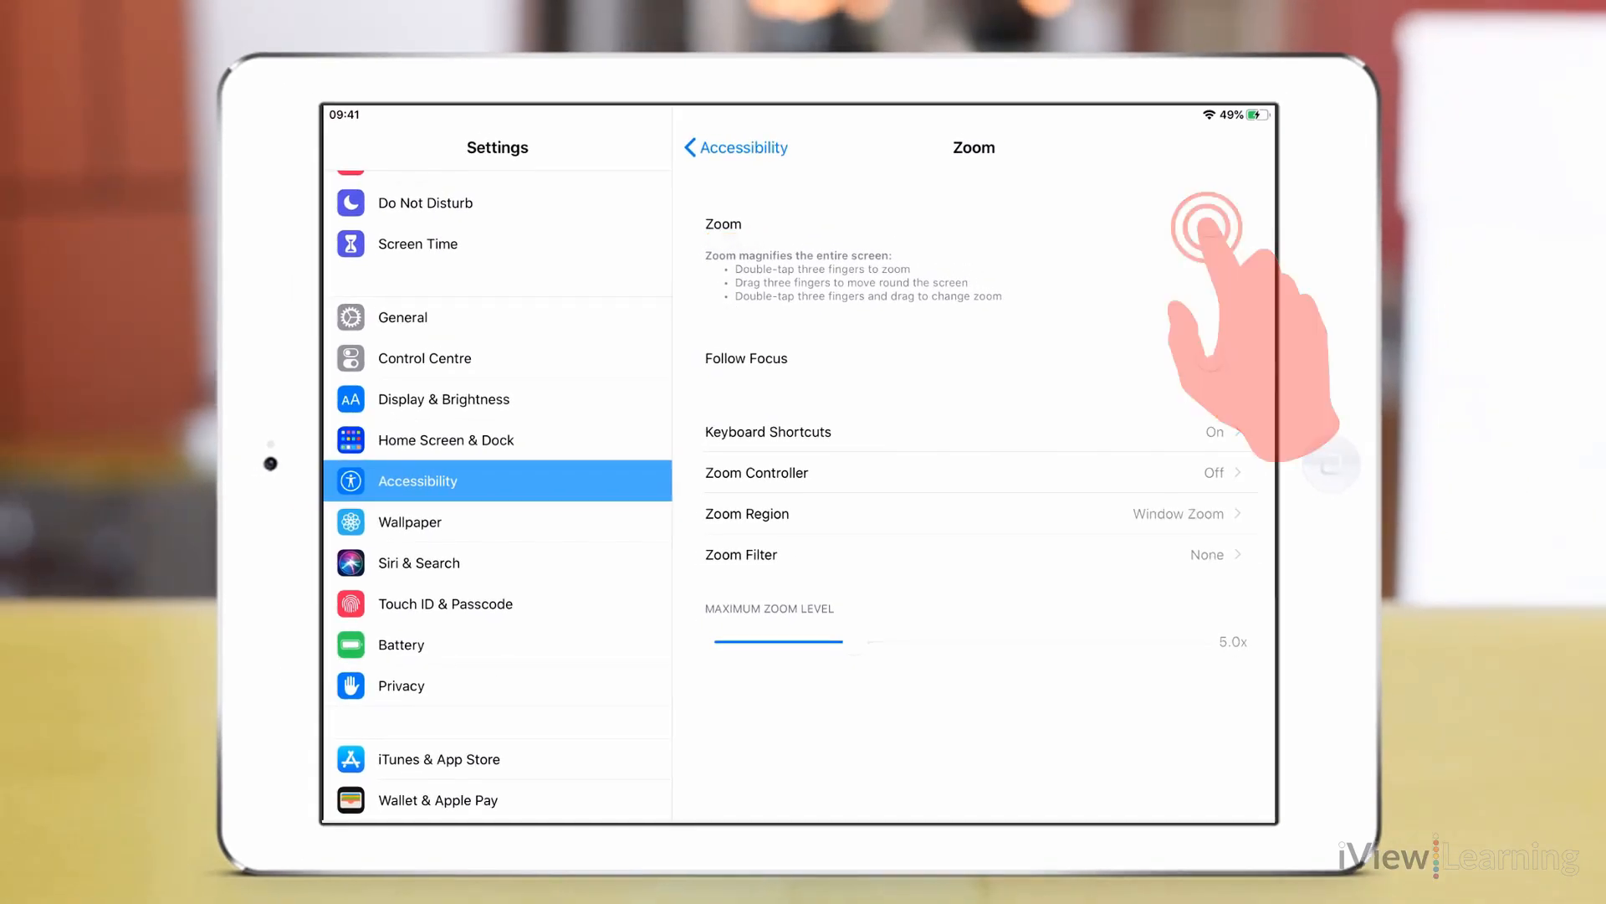
click(1207, 226)
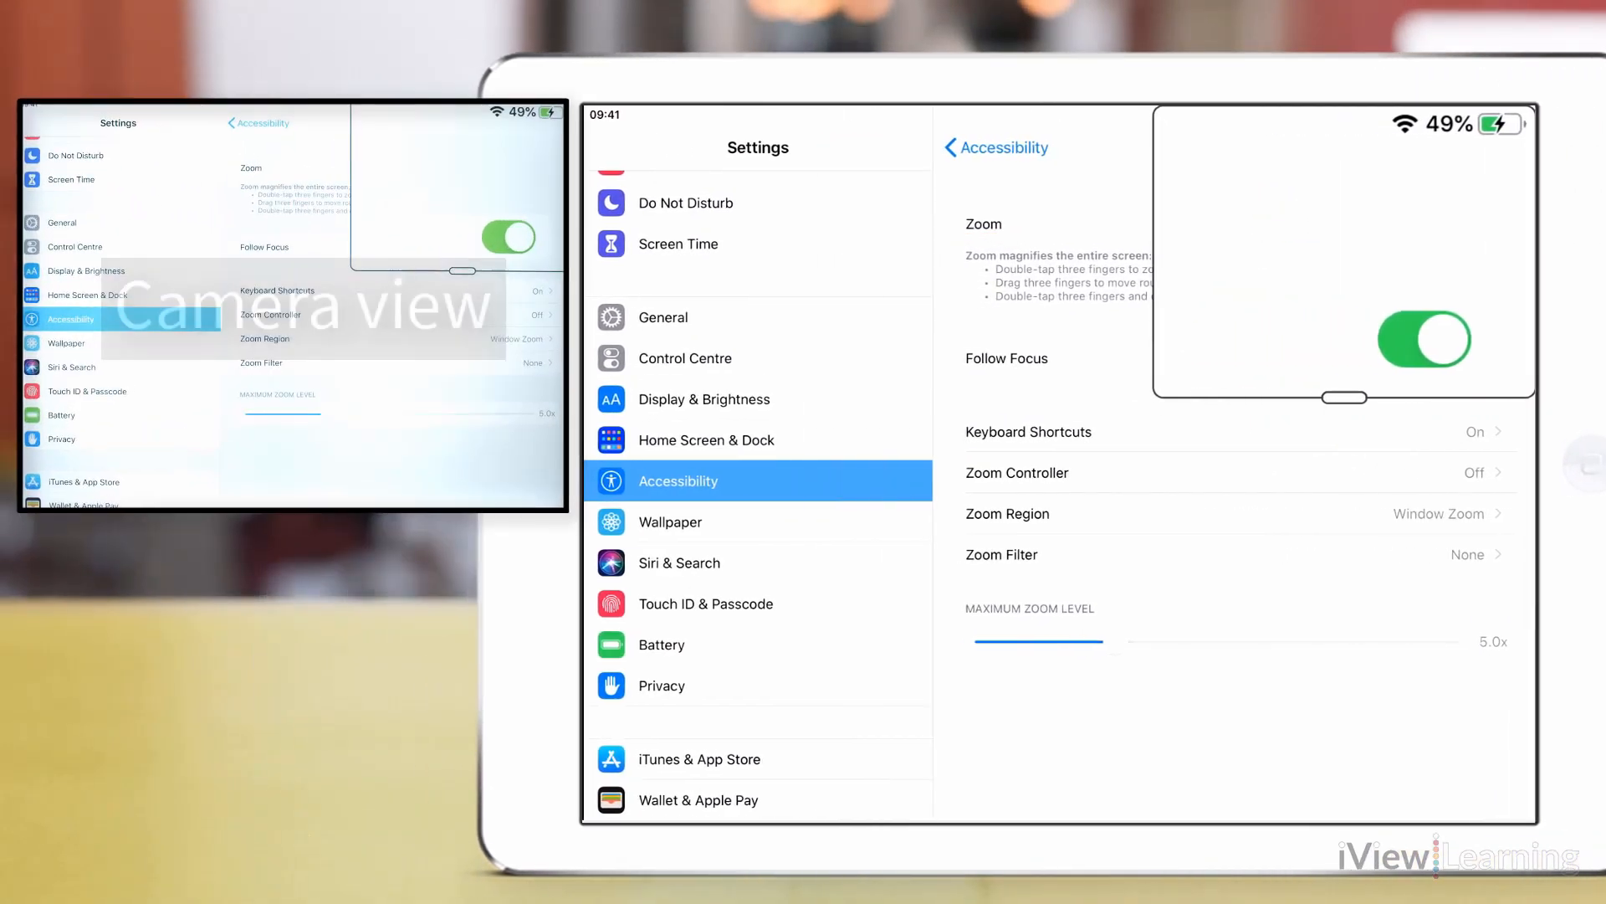